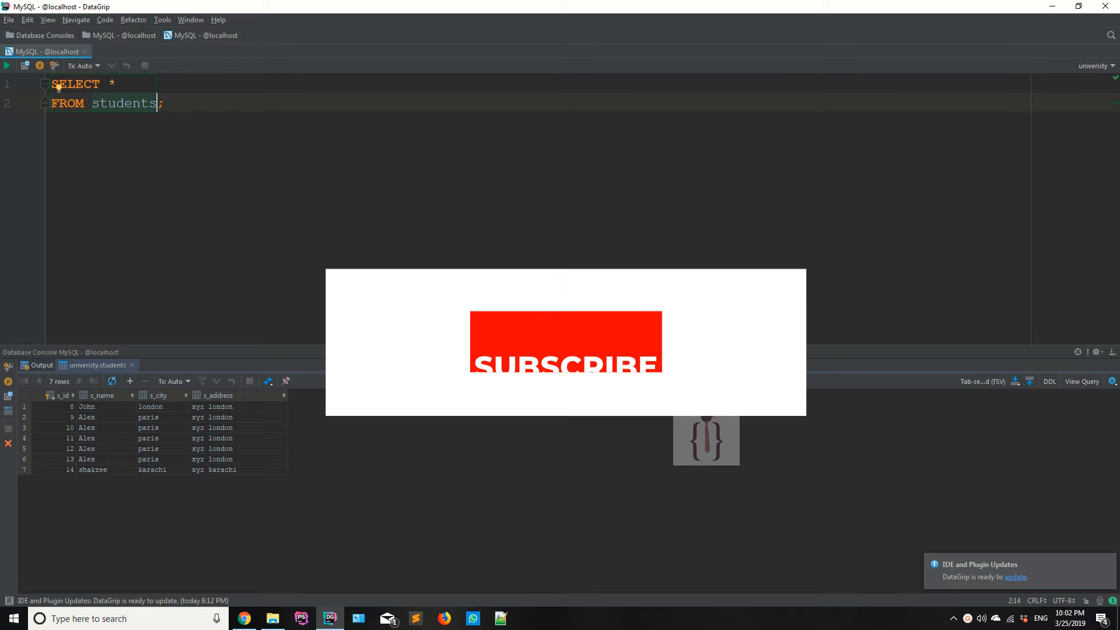
- Write SELECT * FROM students; in the console, then select the table name for replacement
type("sel")
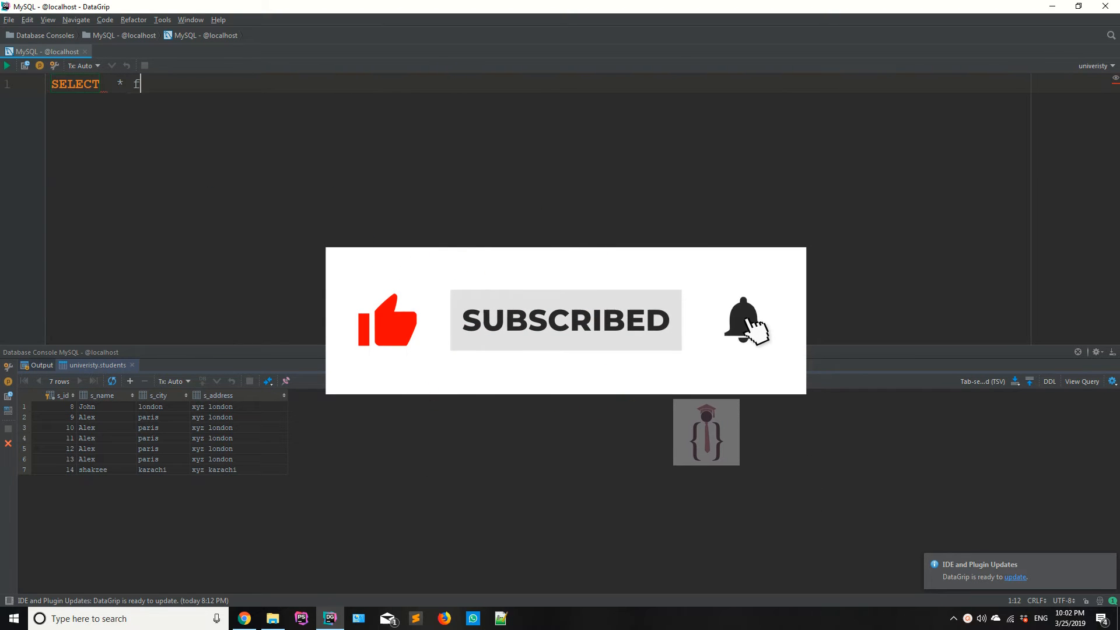
type("rom students;")
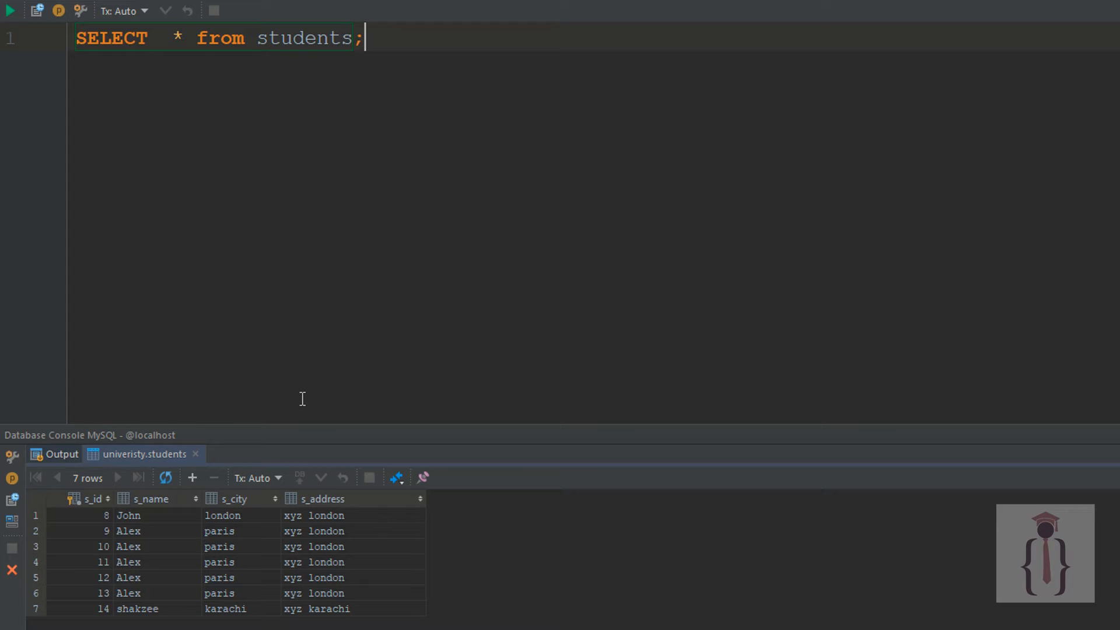
double_click(303, 37)
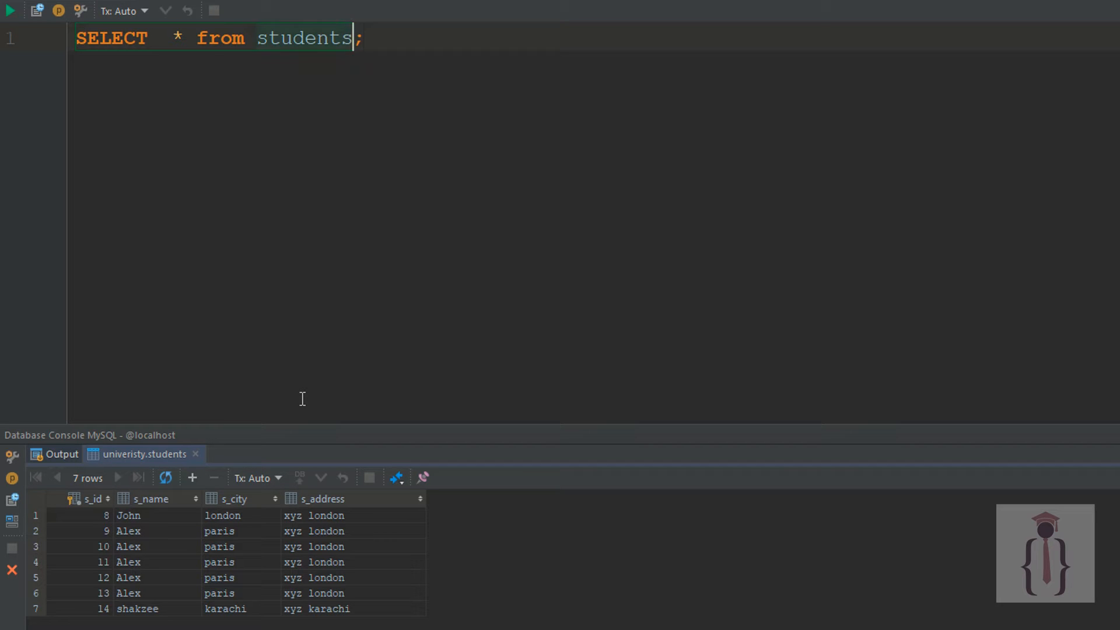
type("sel")
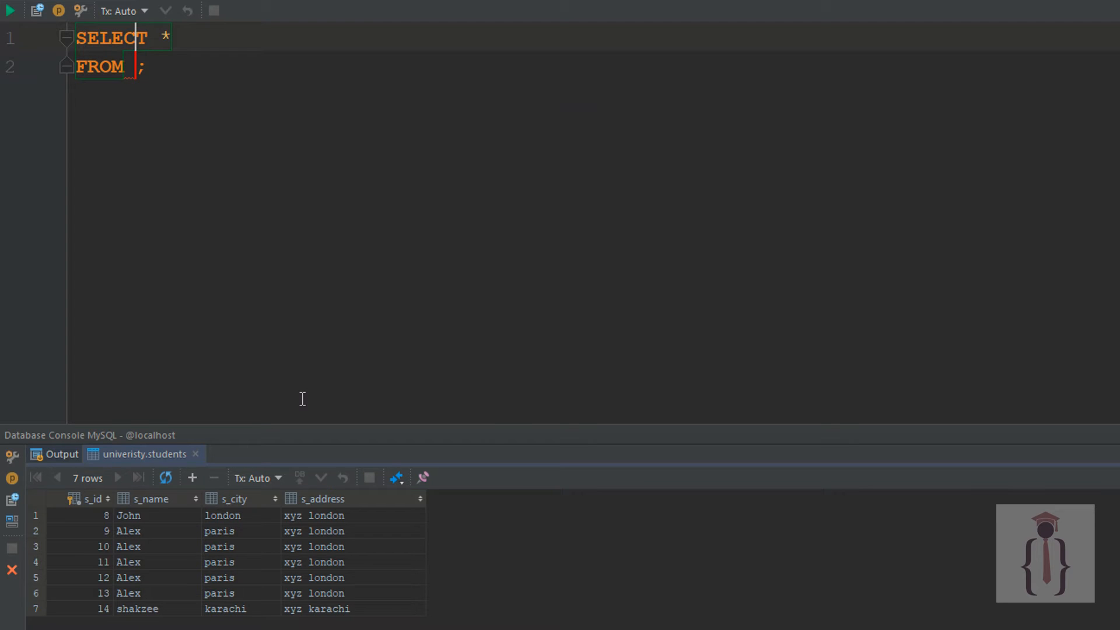
- Run SELECT s_city AS city FROM students; to get a single seven-row city column
type("s")
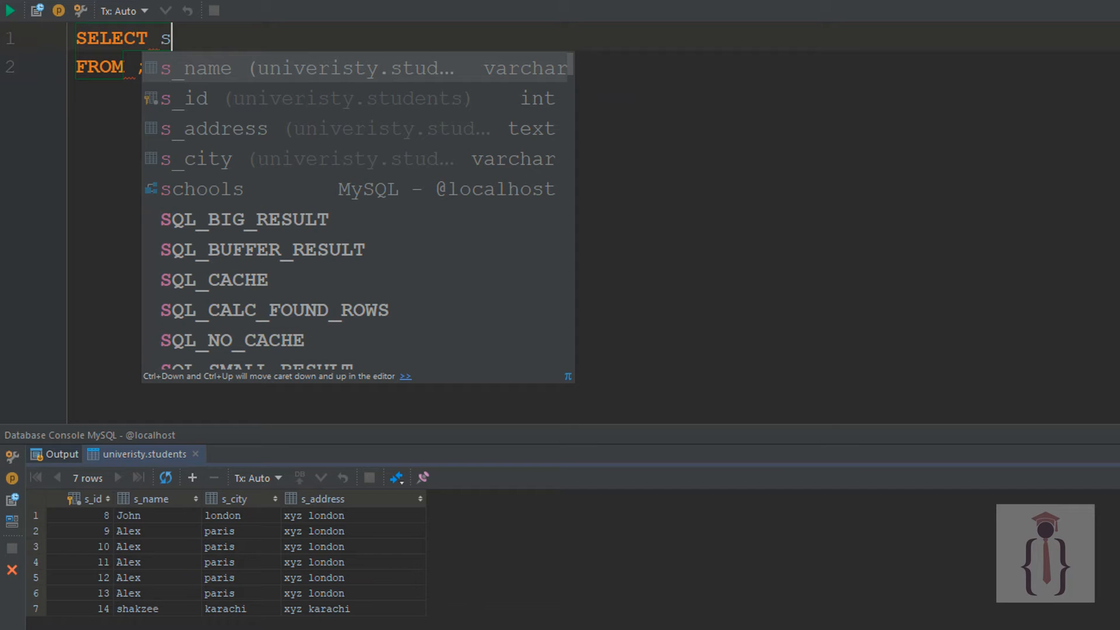
type("_city as city")
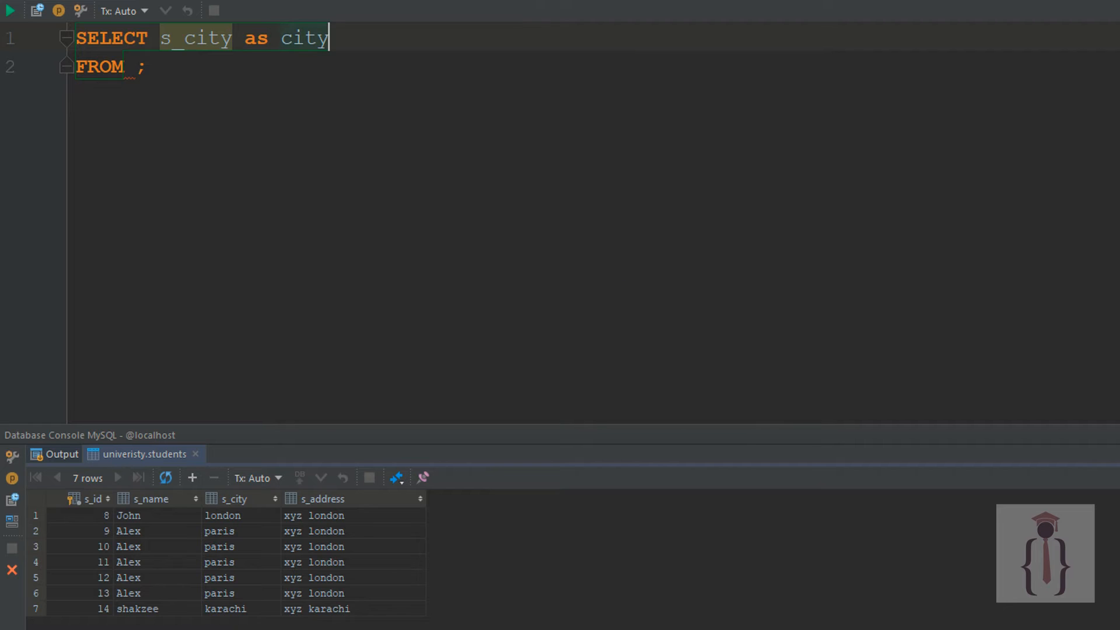
type("students")
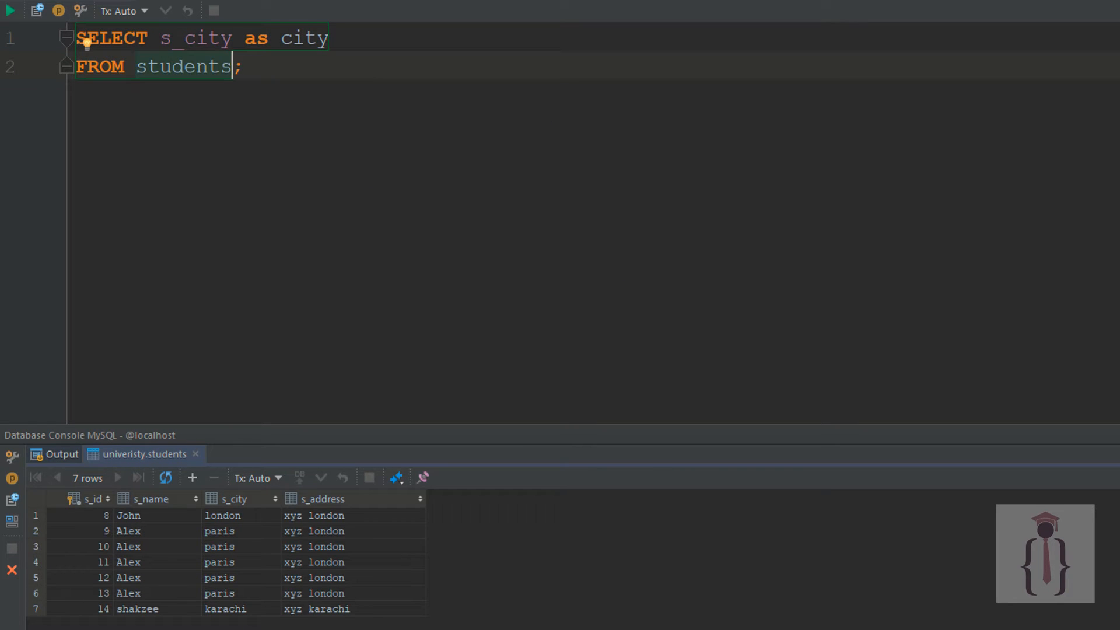
left_click(293, 37)
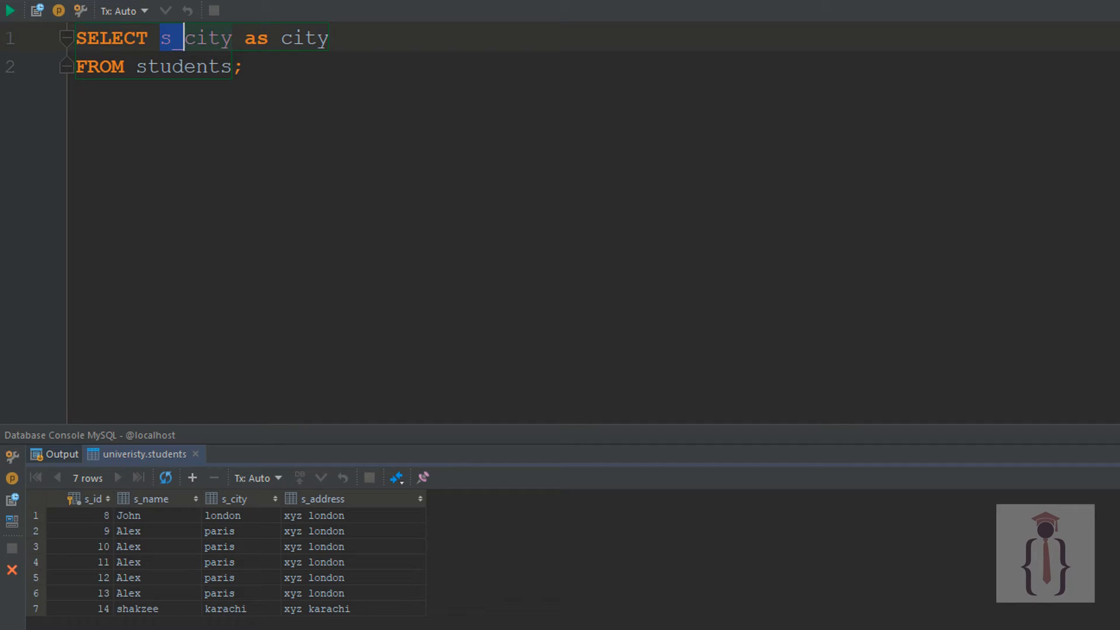
type("_")
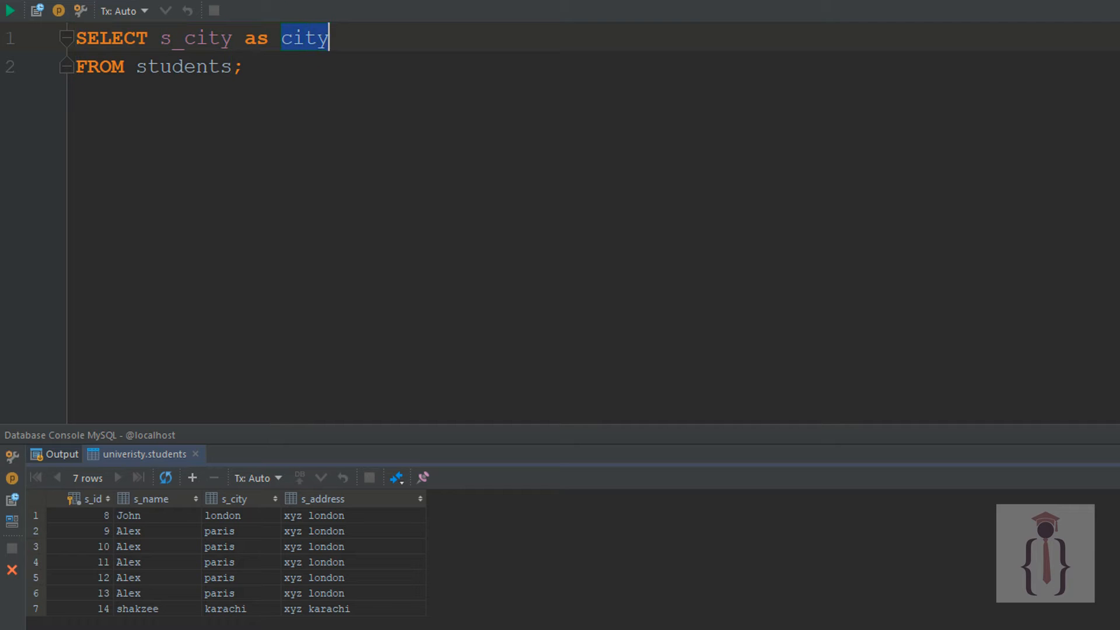
left_click(10, 10)
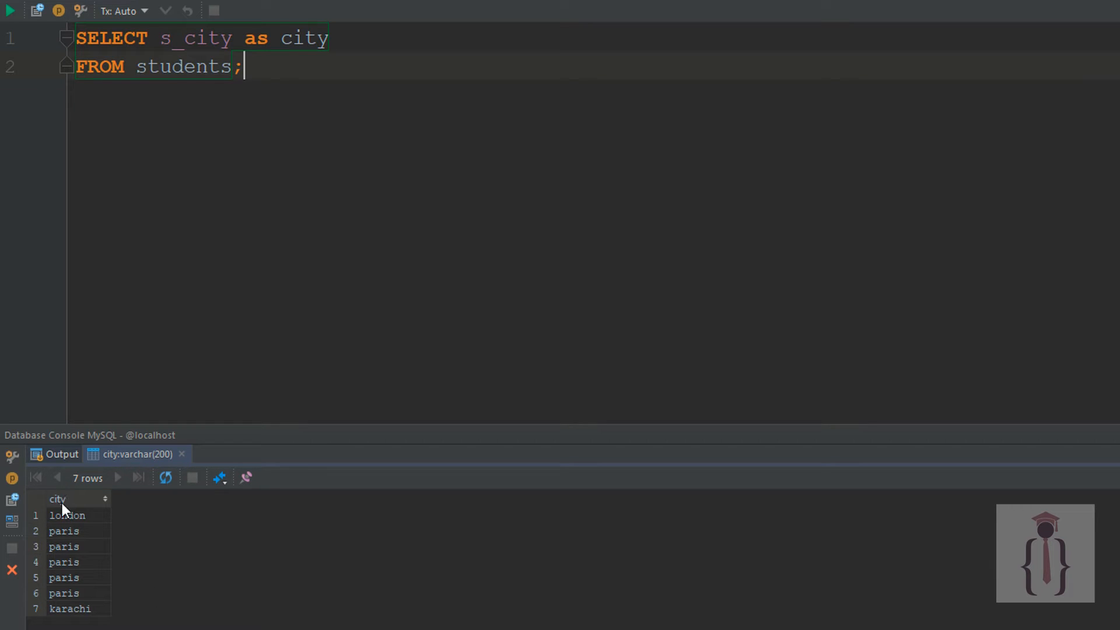
mouse_move(63, 488)
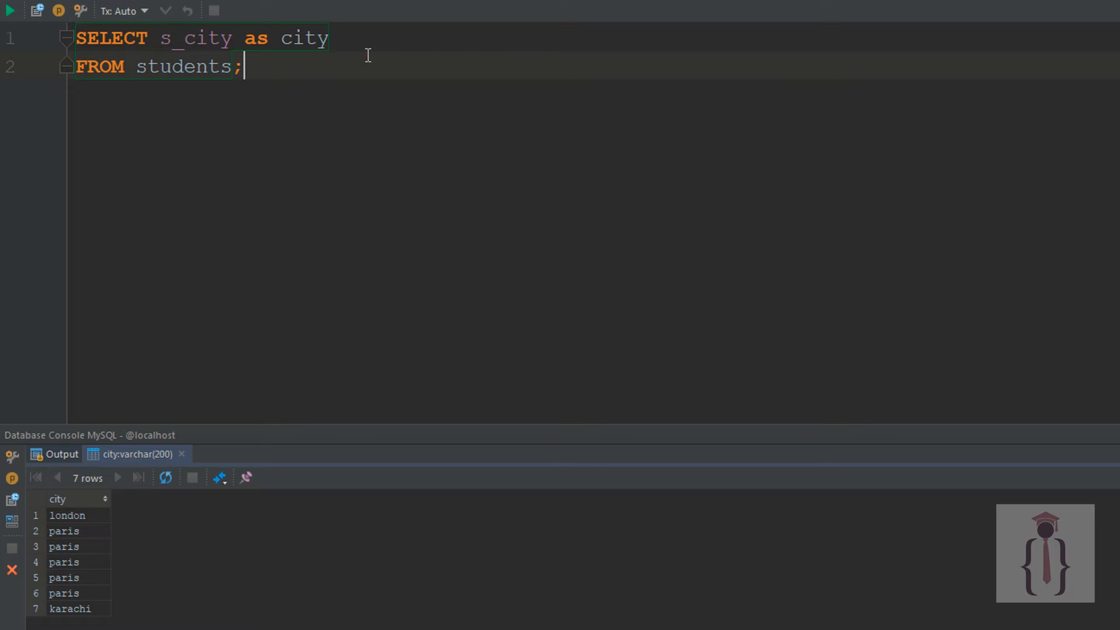
- Change the alias to MyCity and rerun so the results column is headed MyCity
type("x")
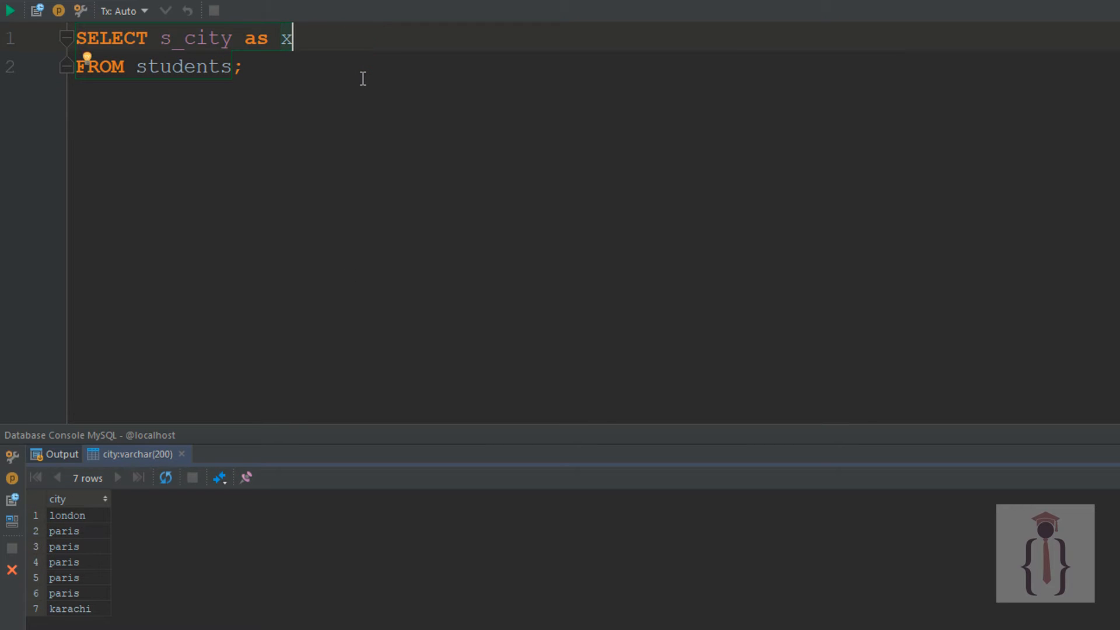
type("M")
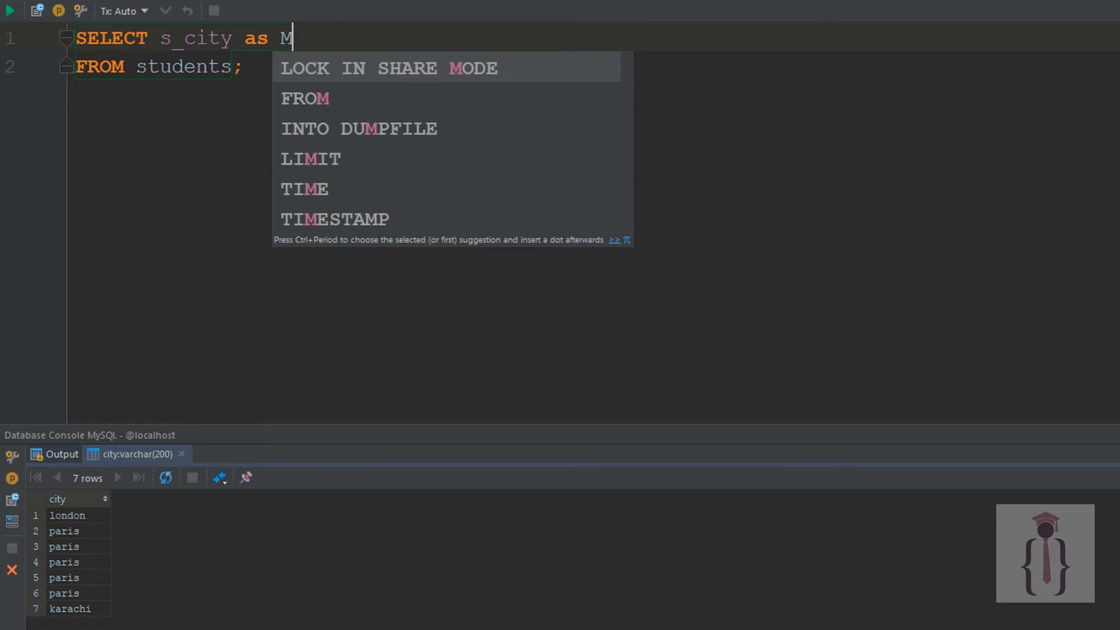
type("yCity")
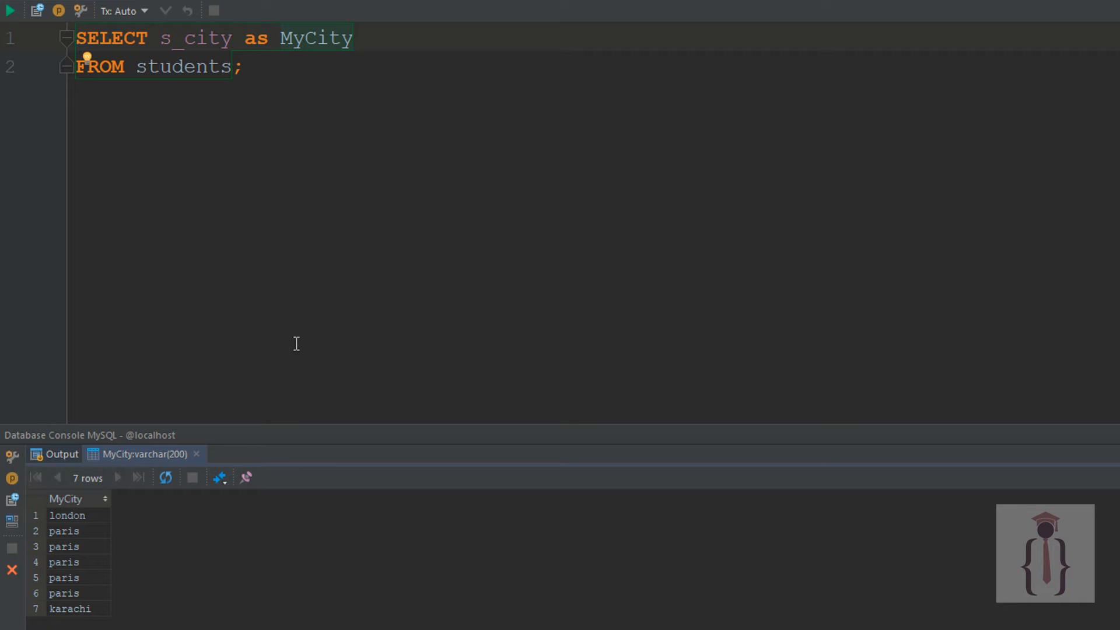
mouse_move(279, 212)
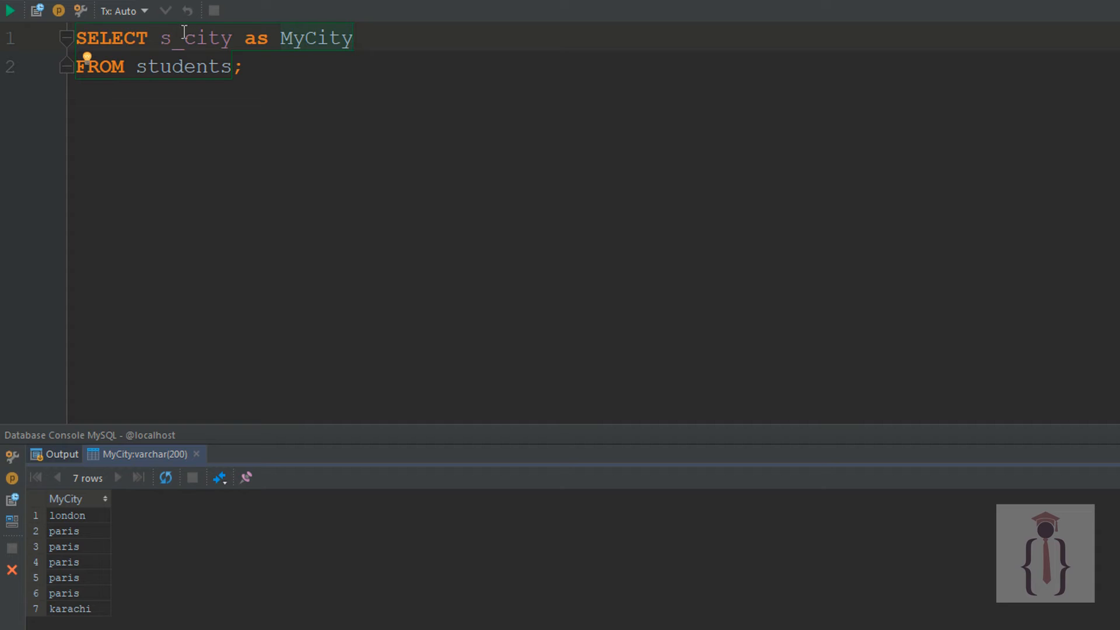
double_click(315, 37)
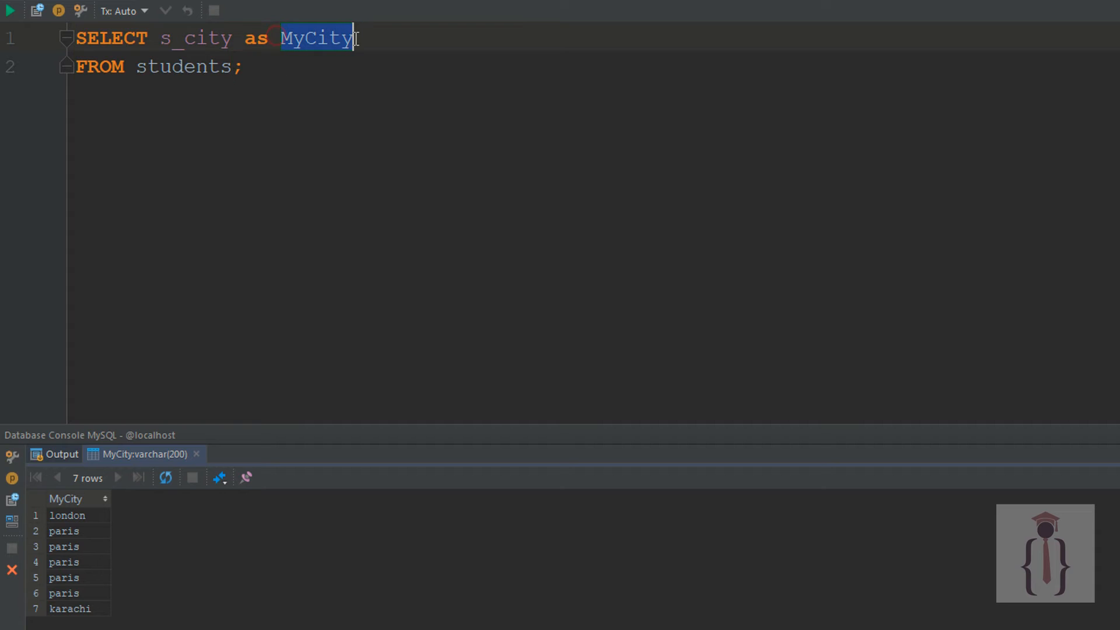
left_click(299, 37)
type("sl")
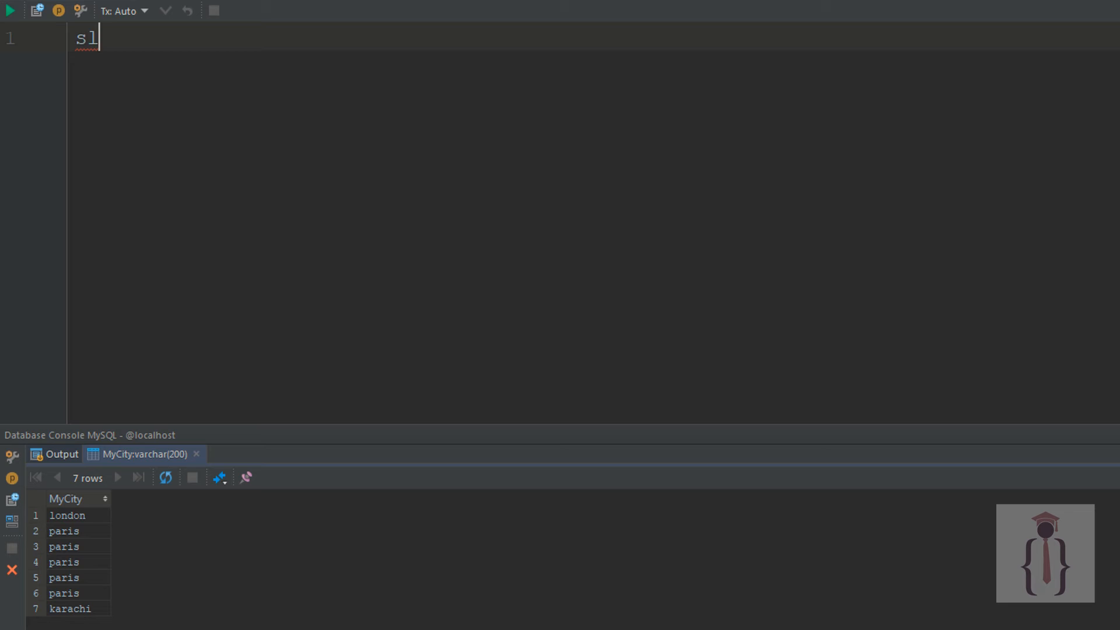
type("ELECT * FROM")
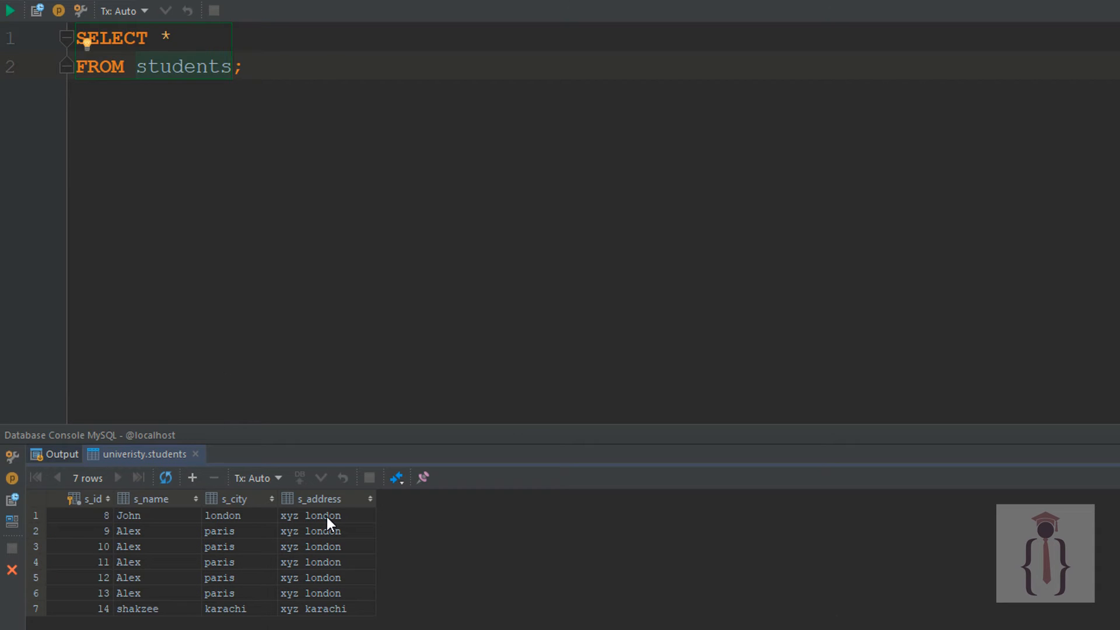
mouse_move(326, 479)
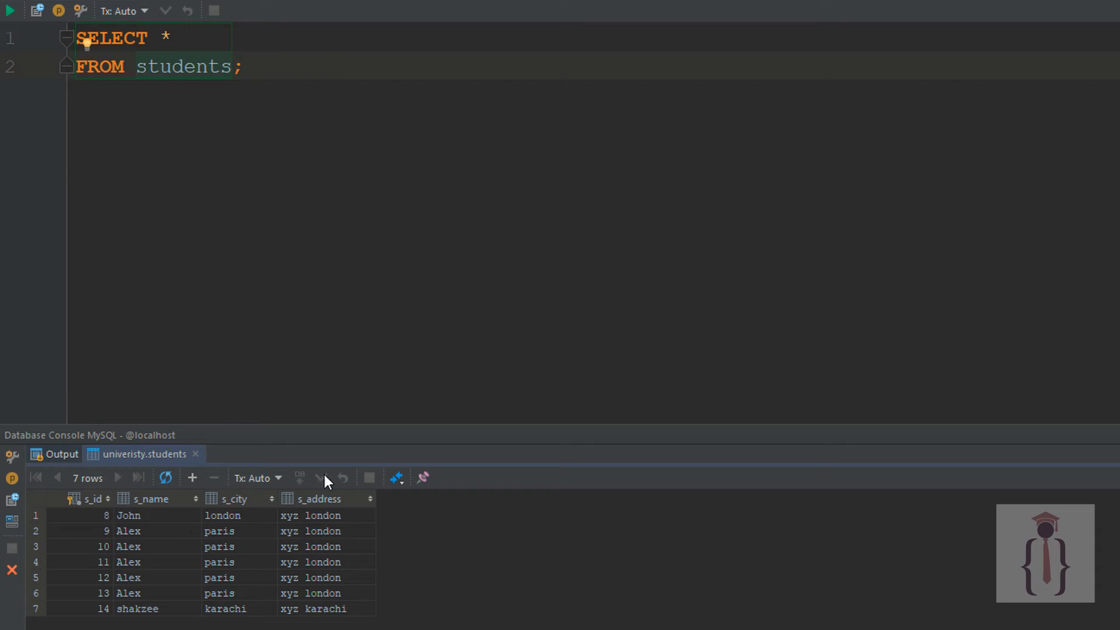
mouse_move(259, 518)
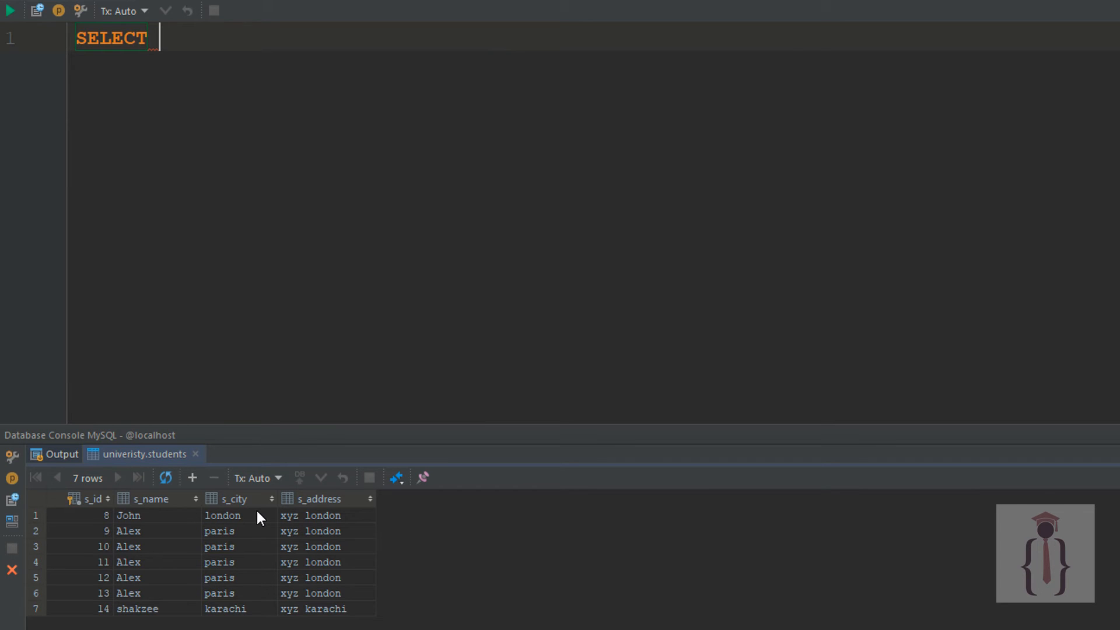
- Run SELECT s_city AS city, s_id AS id FROM students; returning city and id columns
type("s_city a")
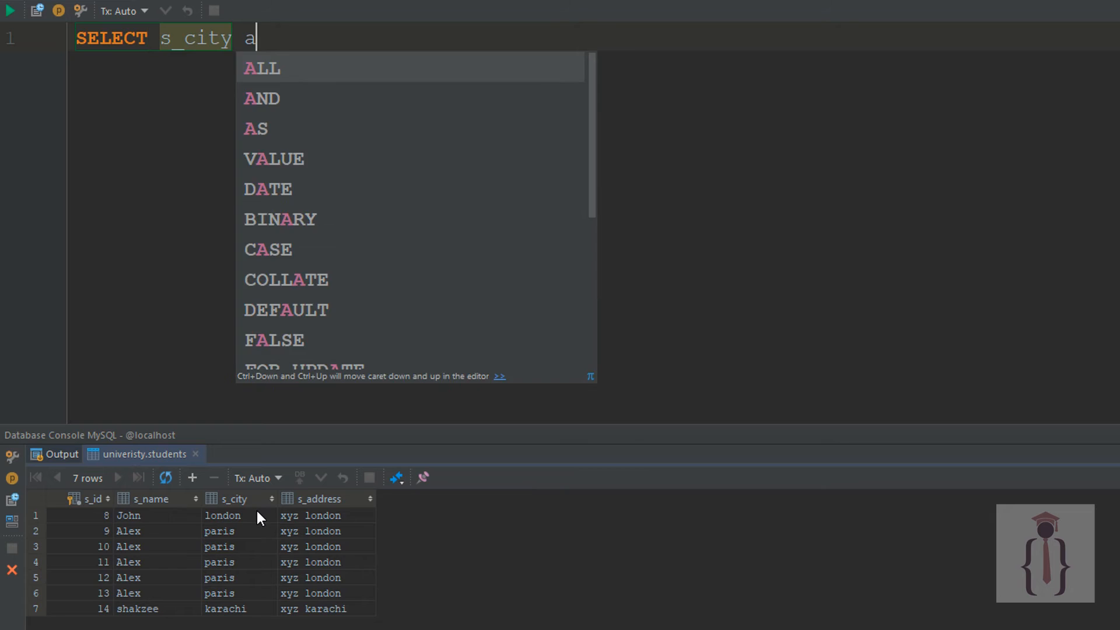
type("s city")
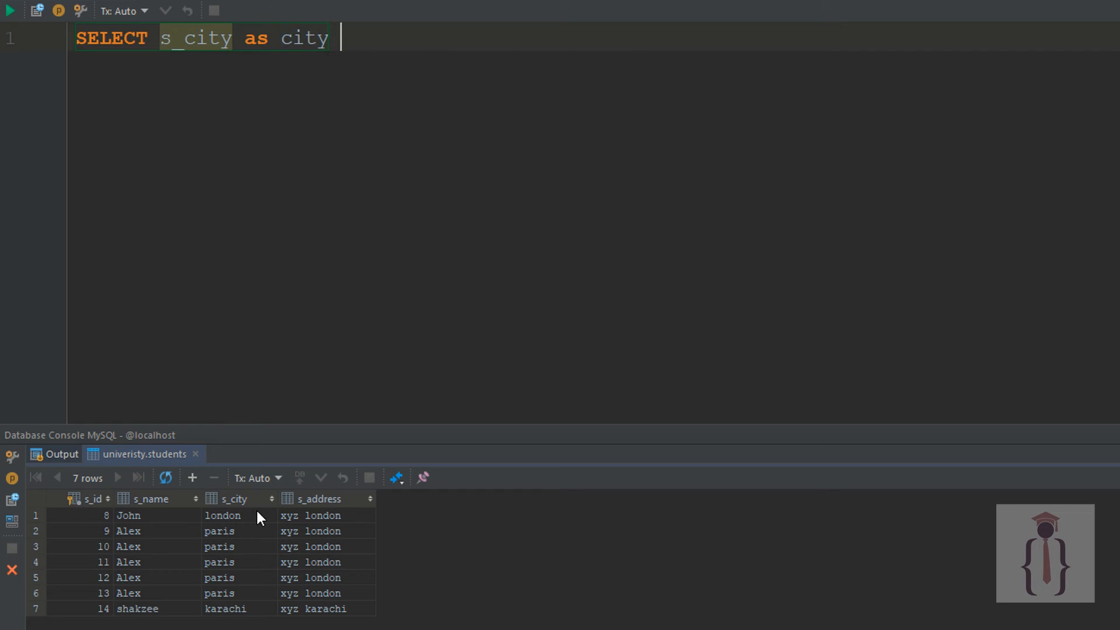
type(",")
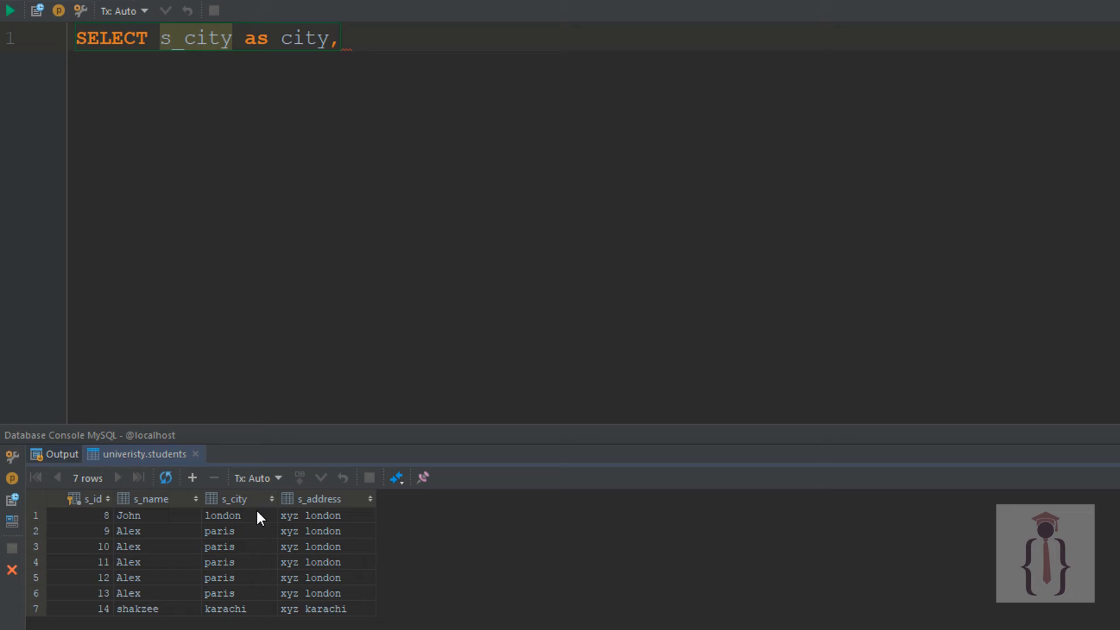
type("s_id as")
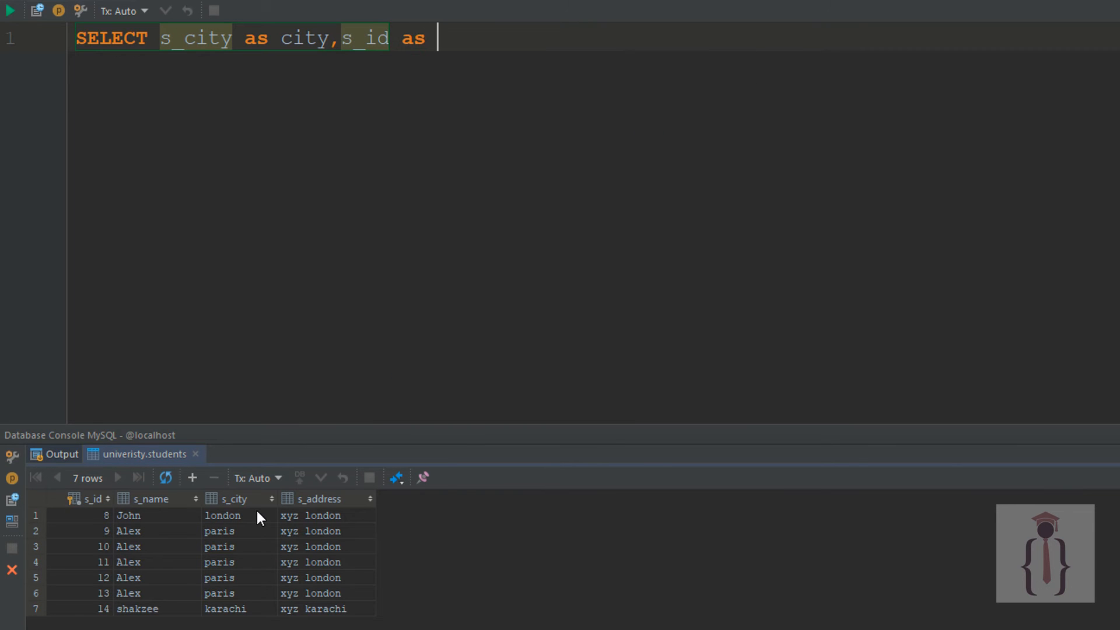
type("id from stu")
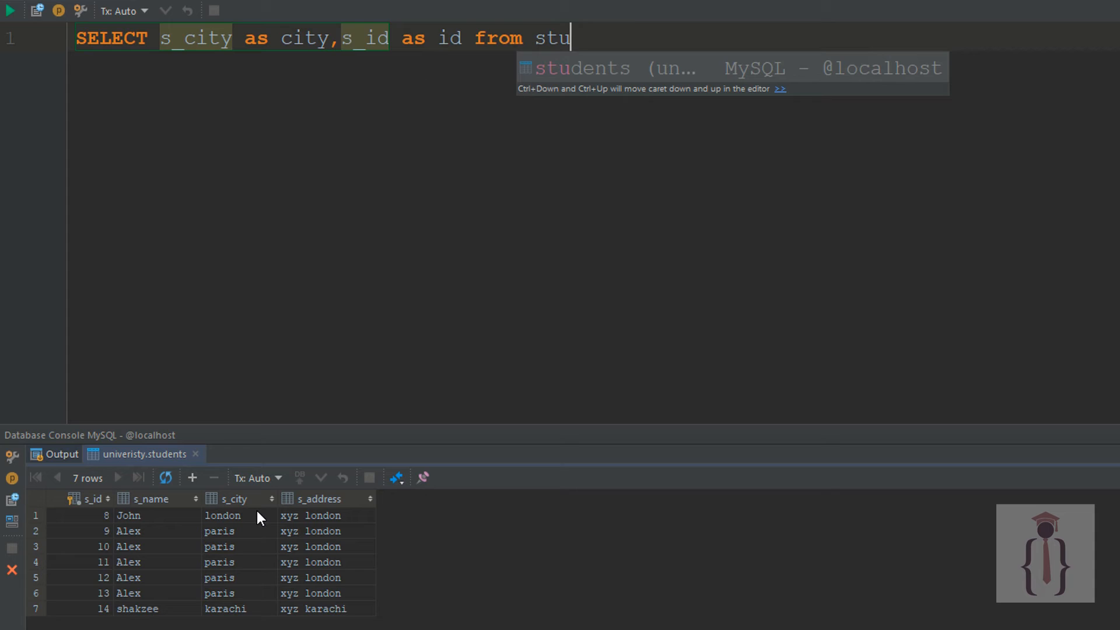
type("dents;")
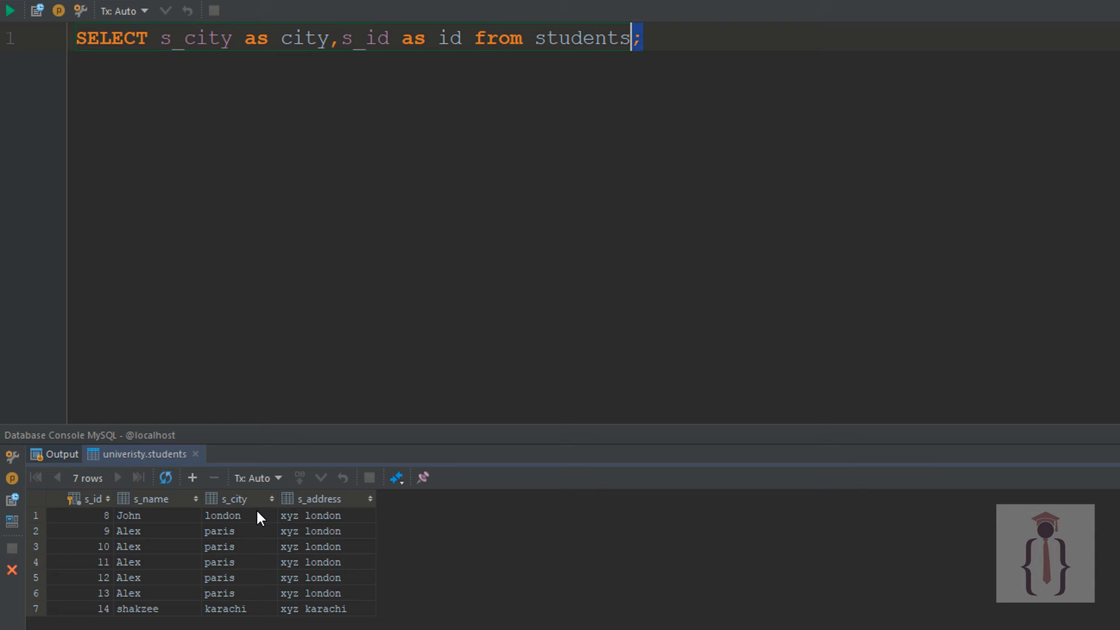
left_click(640, 38)
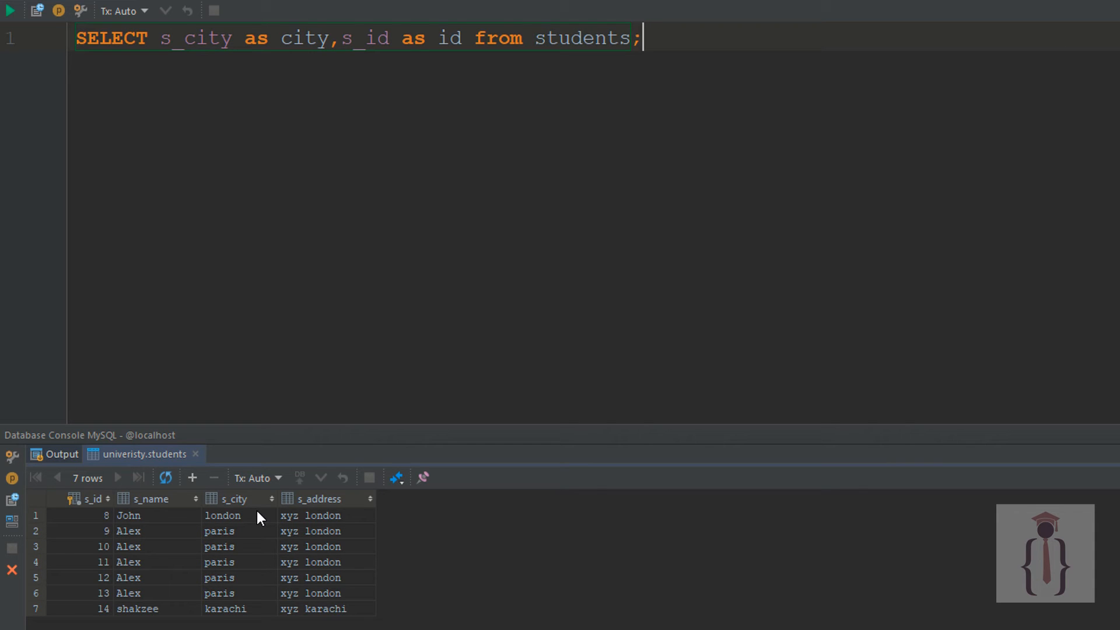
left_click(11, 10)
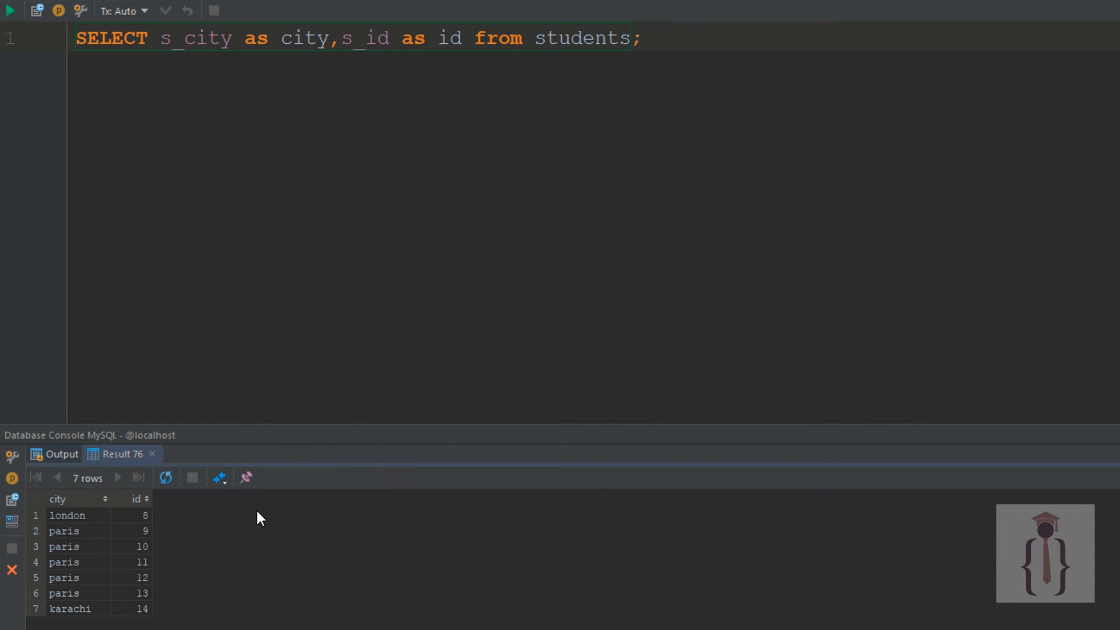
mouse_move(498, 180)
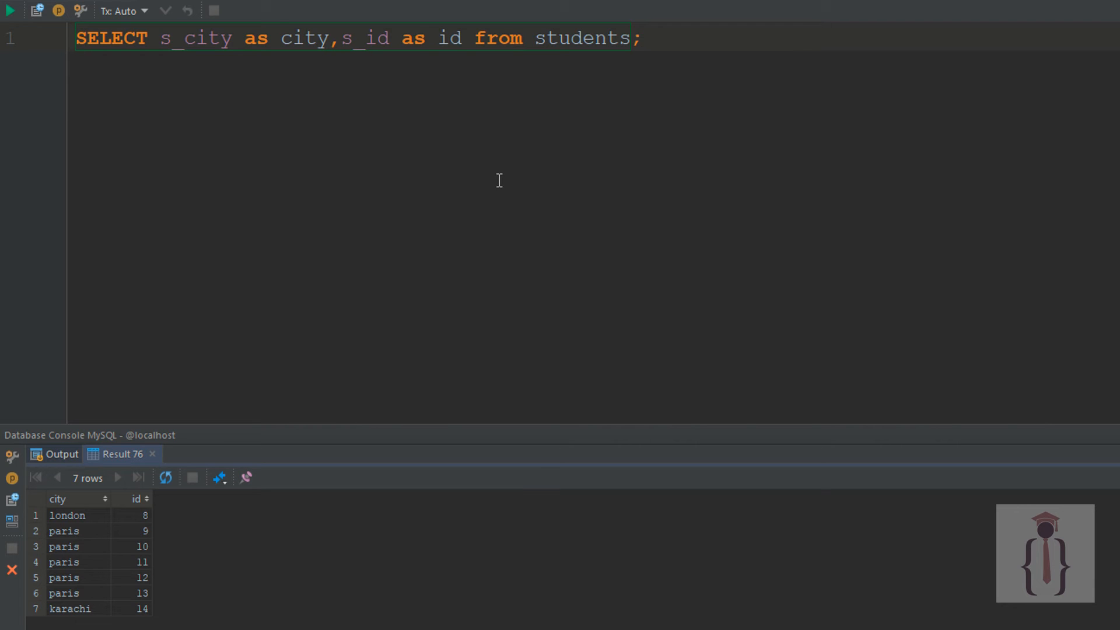
mouse_move(457, 14)
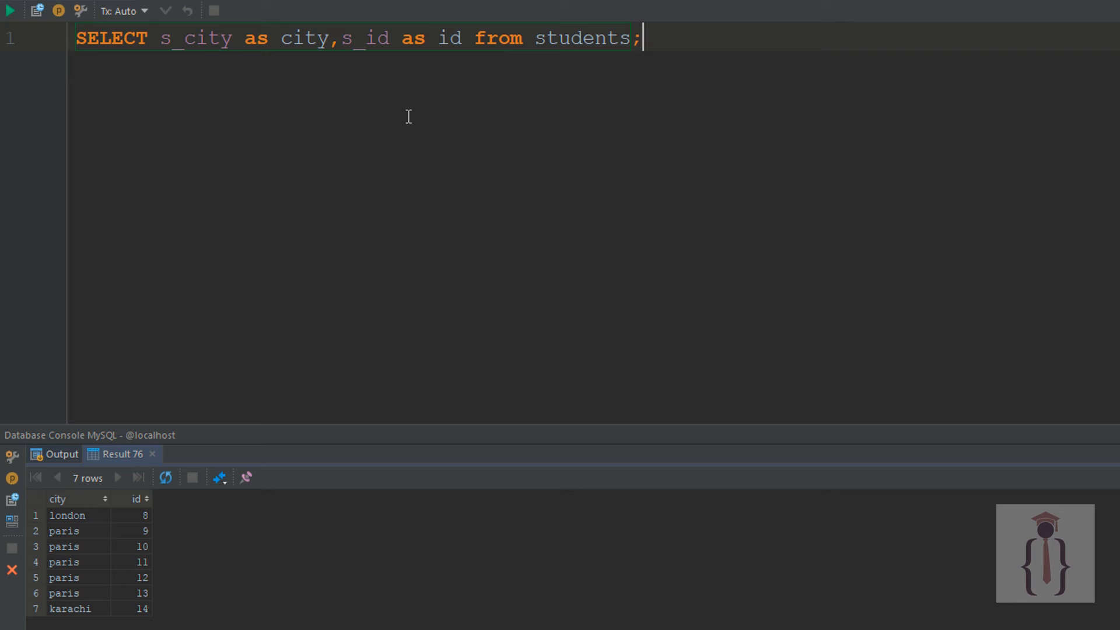
- Replace the console text with SELECT * FROM students AS mystd; and run it
key("ctrl+a")
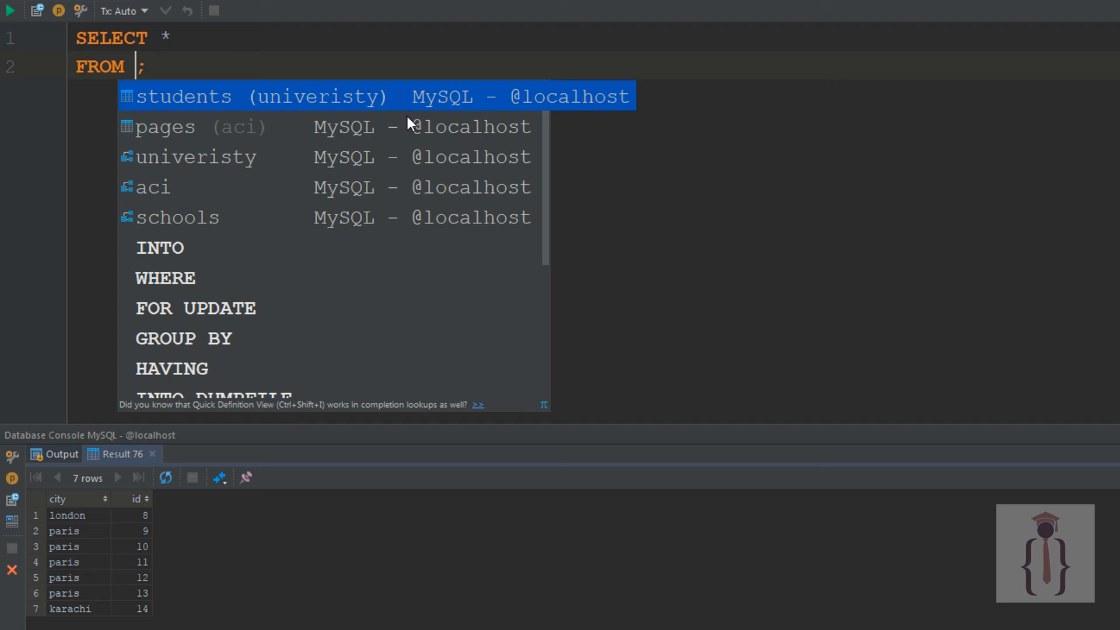
type("students as m")
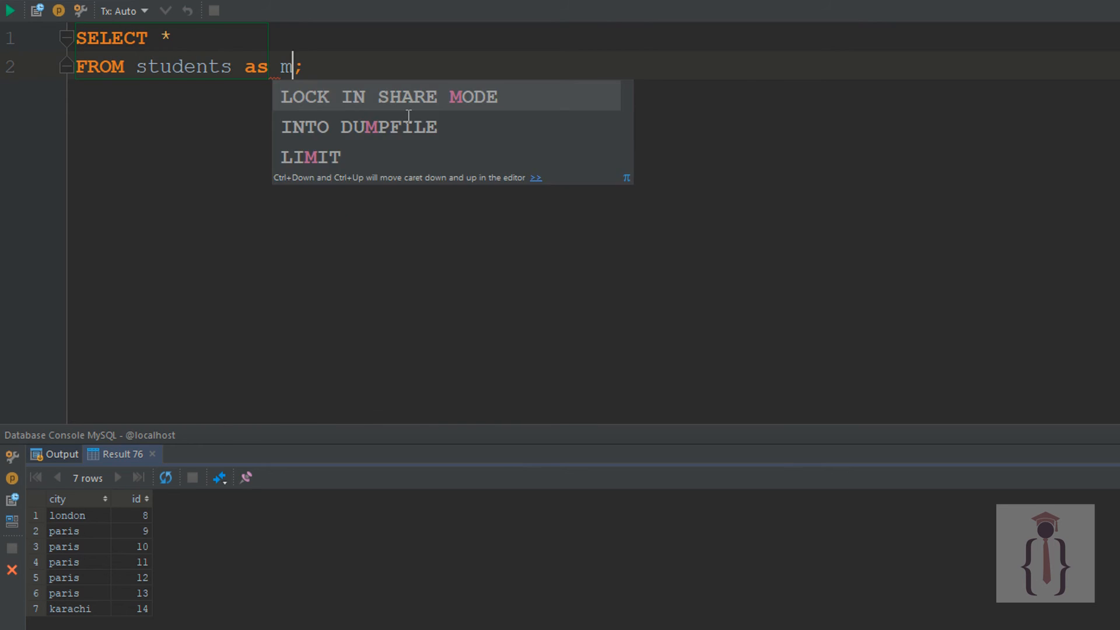
type("ystd")
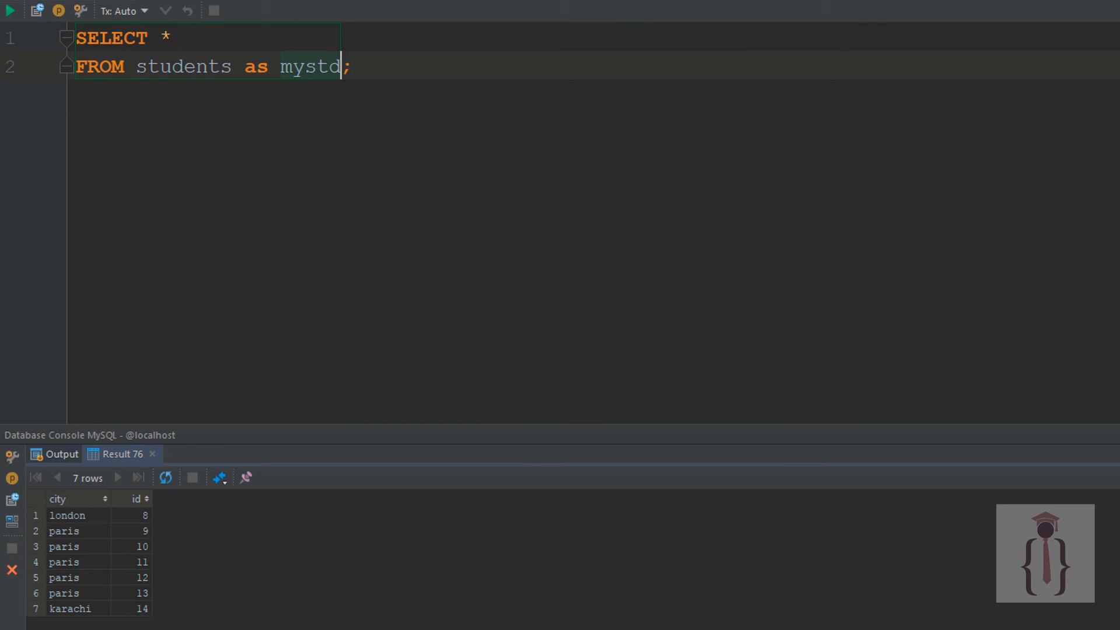
left_click(10, 11)
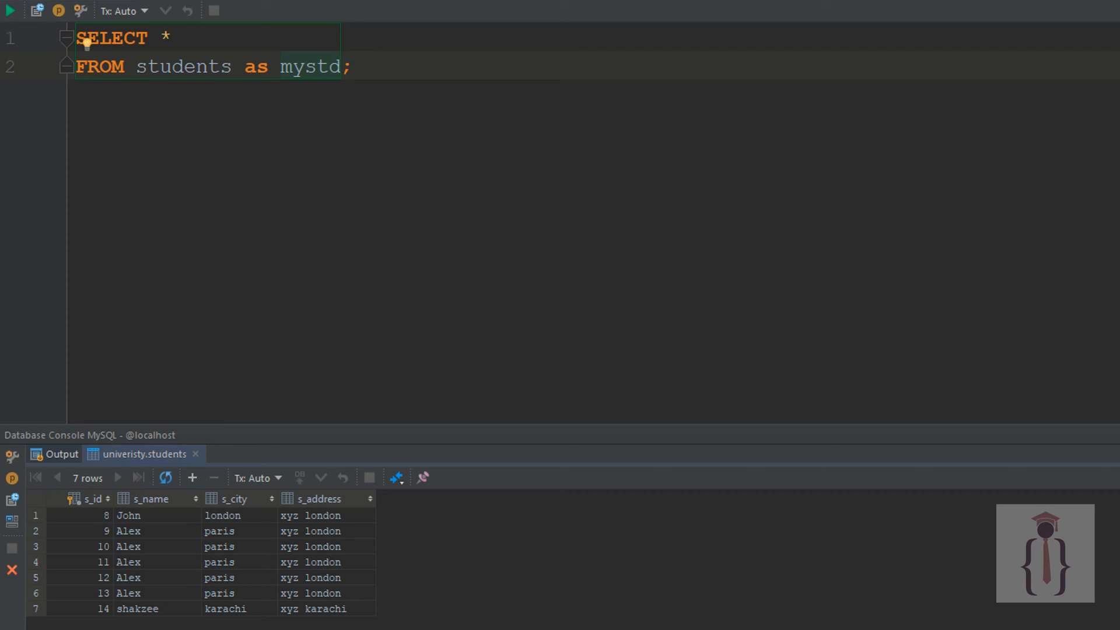
key("ctrl+a")
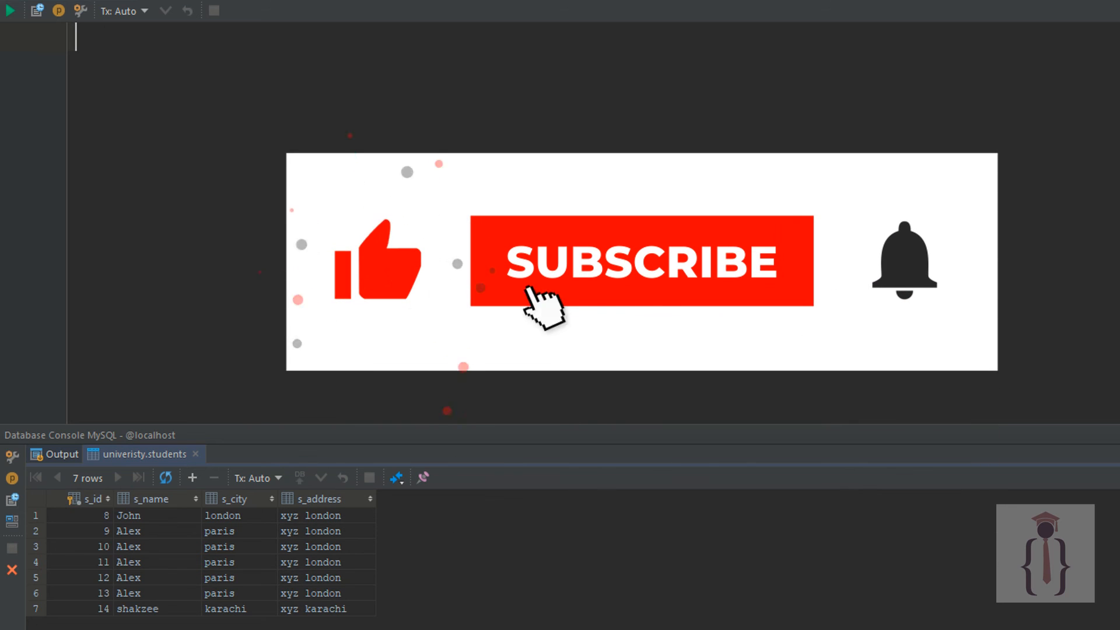
- Clear the console editor, leaving the seven-row mystd result grid displayed
left_click(641, 260)
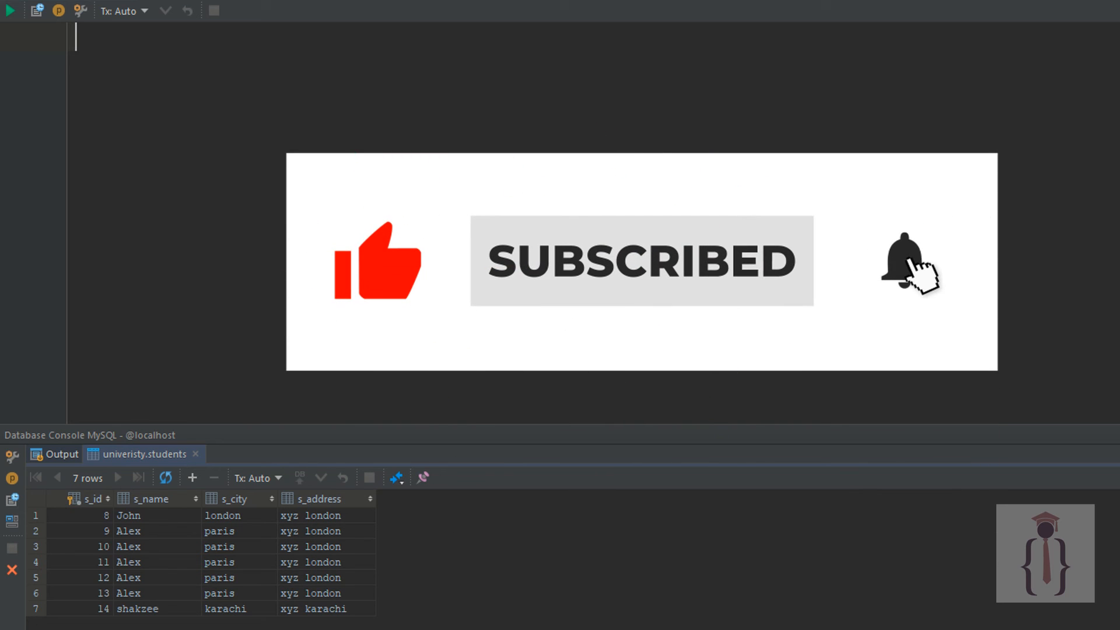